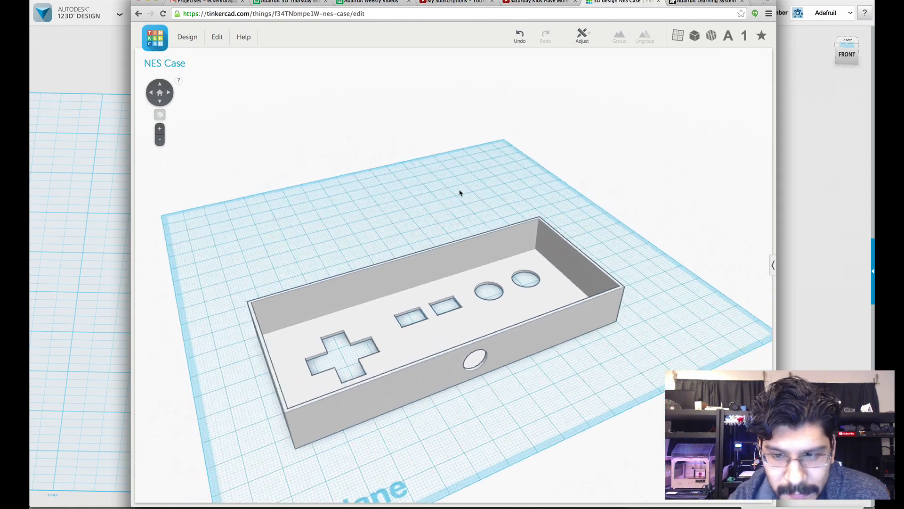
Shell the box's top face with thickness 3, direction Inside, for thin inward-growing walls.
{"action": "left_click_drag", "start_coordinate": [460, 192], "coordinate": [535, 351]}
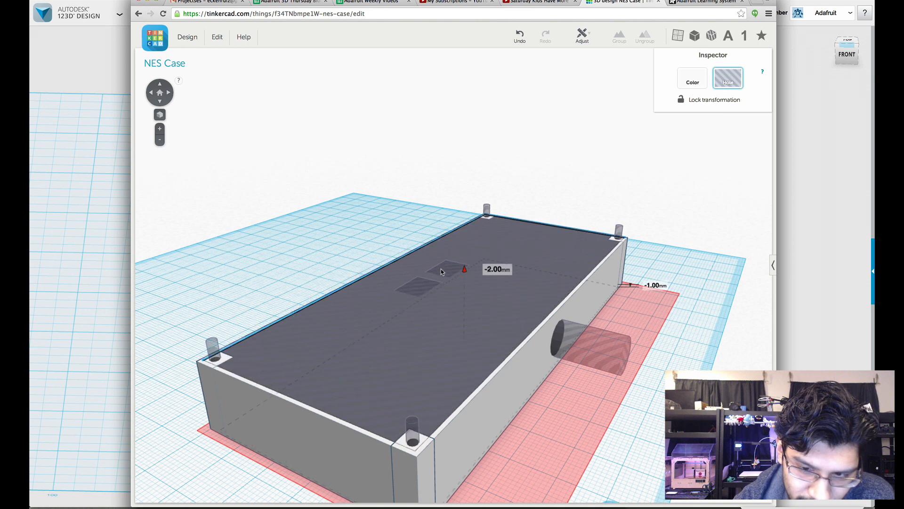
{"action": "left_click_drag", "start_coordinate": [464, 268], "coordinate": [464, 233]}
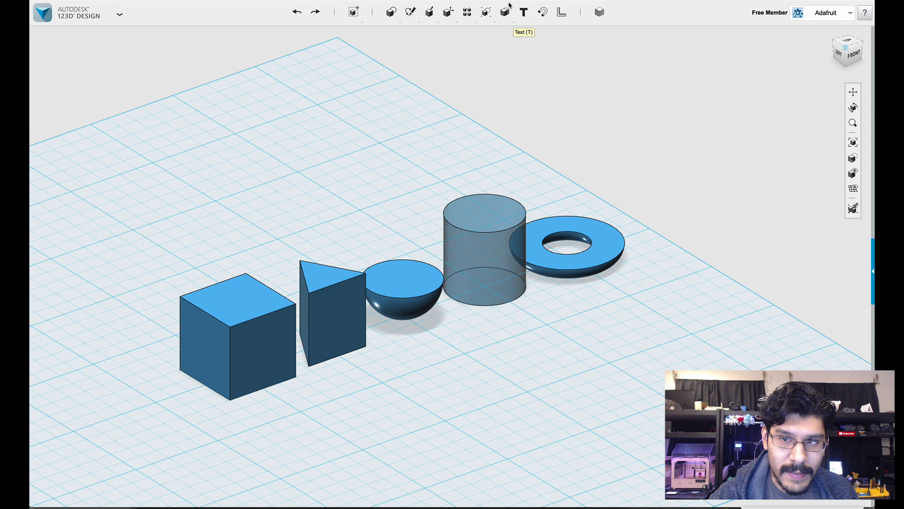
{"action": "mouse_move", "coordinate": [269, 262]}
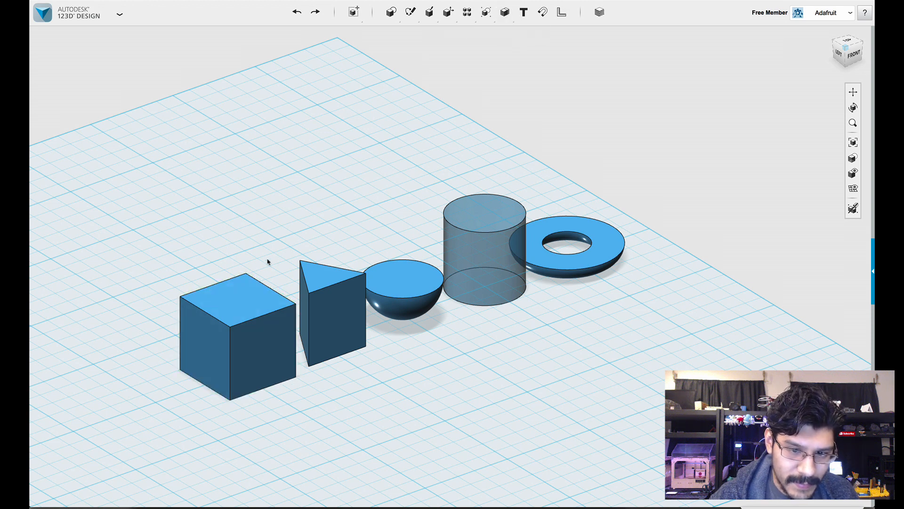
{"action": "mouse_move", "coordinate": [285, 252]}
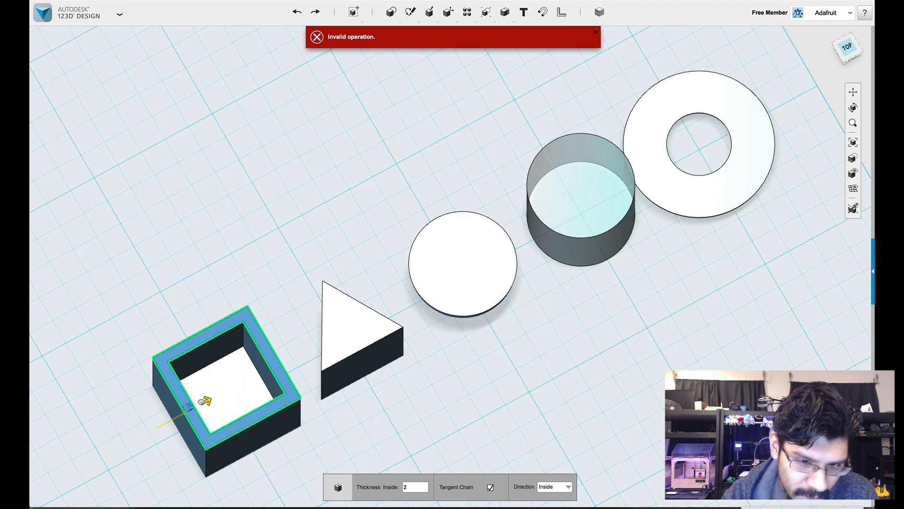
{"action": "left_click", "coordinate": [558, 486]}
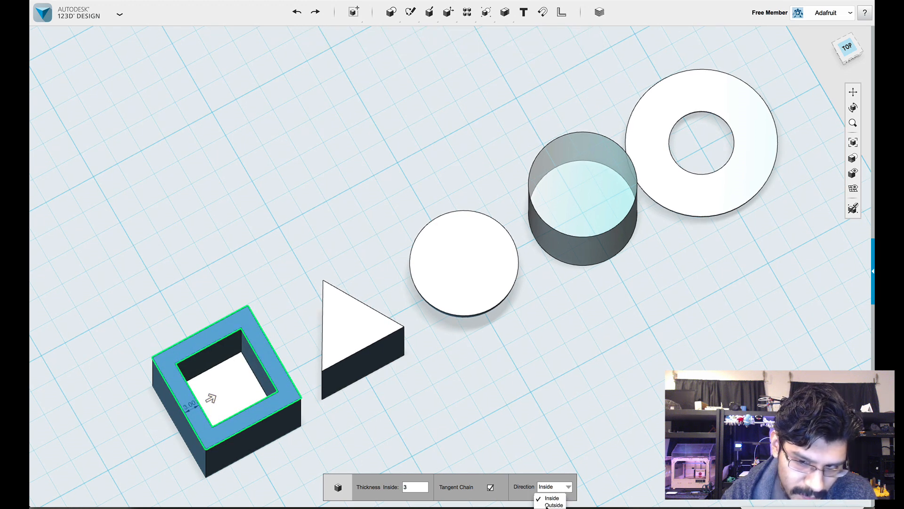
{"action": "left_click", "coordinate": [553, 505]}
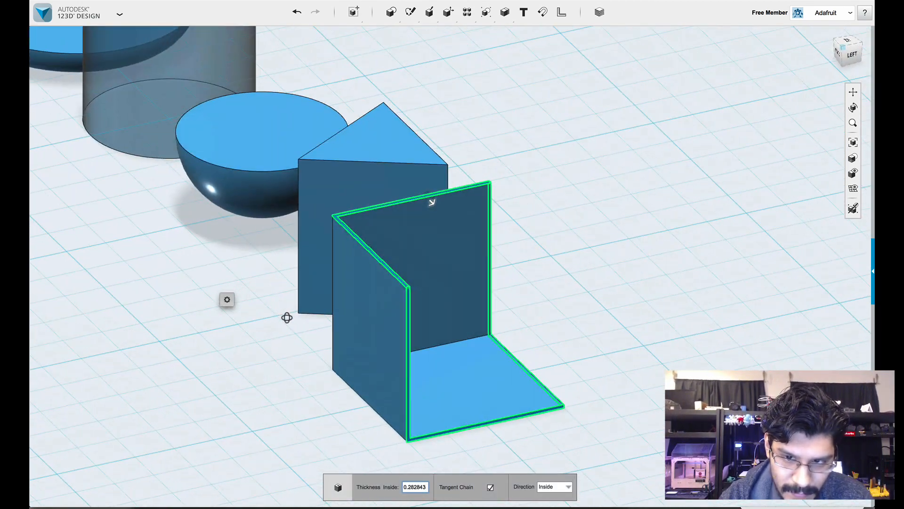
Shell the box's top and two side faces with a thicker wall, leaving a corner recess.
{"action": "type", "text": "5"}
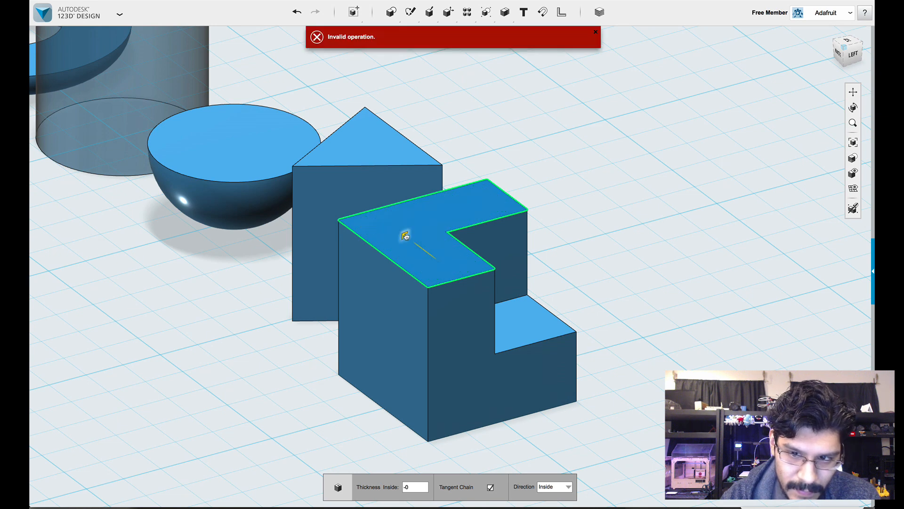
{"action": "type", "text": "2"}
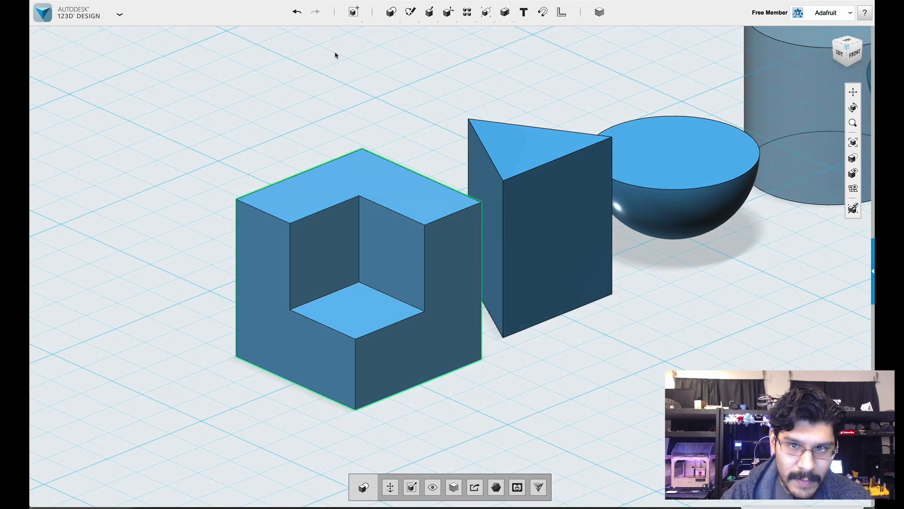
{"action": "left_click", "coordinate": [338, 245]}
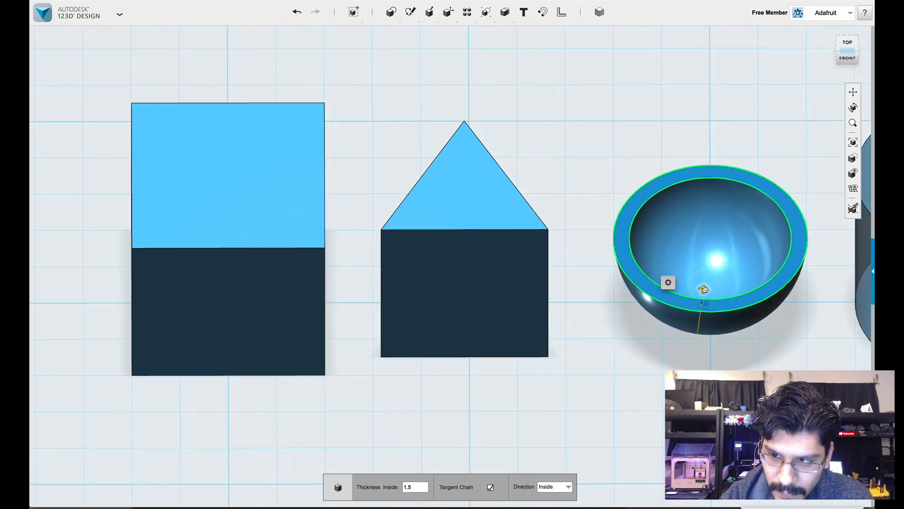
Shell the hemisphere's flat face inward with thickness 7.5 to form a thick-rimmed bowl.
{"action": "type", "text": "7.5"}
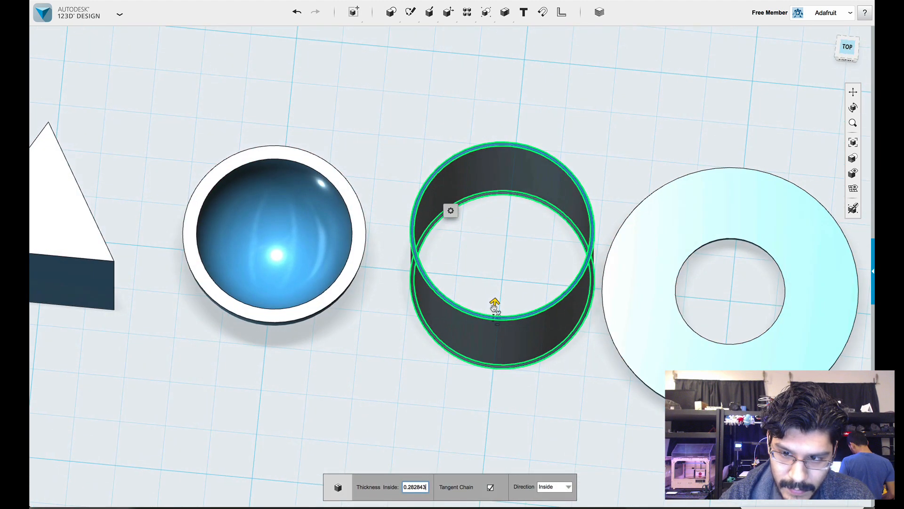
Shell the cylinder with both end faces removed, dragging to set the tube wall thickness.
{"action": "left_click_drag", "start_coordinate": [494, 302], "coordinate": [496, 283]}
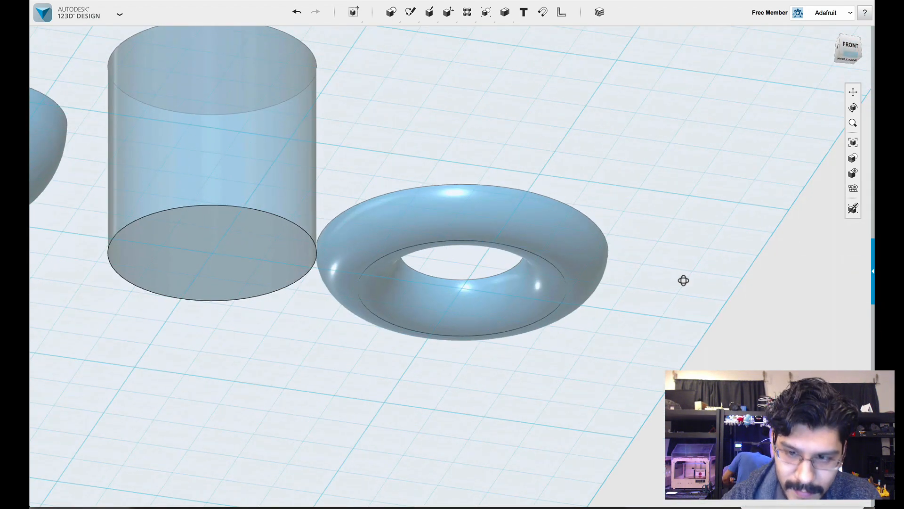
Shell the torus ring and accept the hollowed result.
{"action": "left_click", "coordinate": [479, 262]}
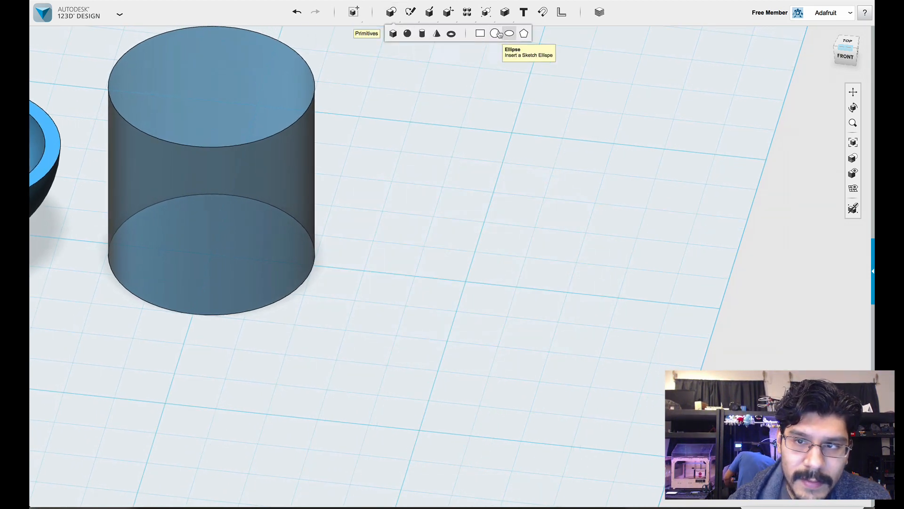
Delete the cylinder and orbit out to show the box, wedge, bowl and torus together.
{"action": "left_click", "coordinate": [450, 34]}
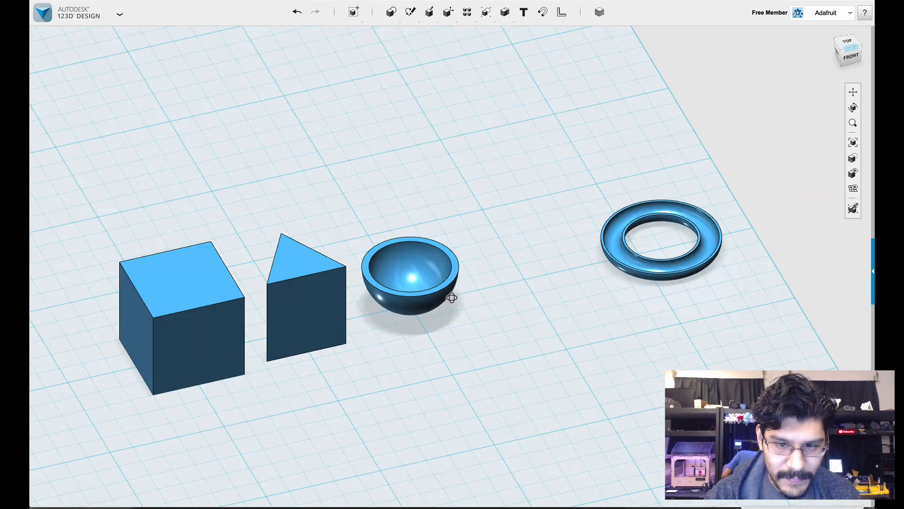
{"action": "left_click_drag", "start_coordinate": [450, 297], "coordinate": [435, 289]}
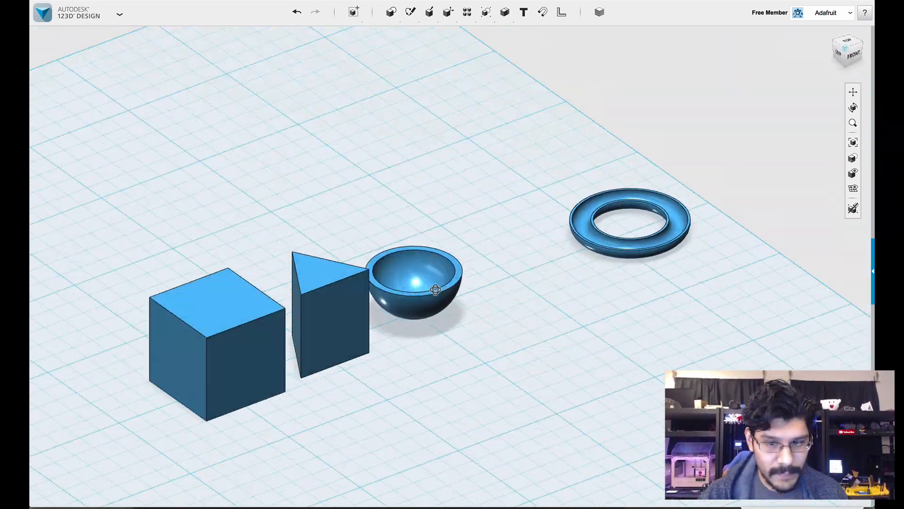